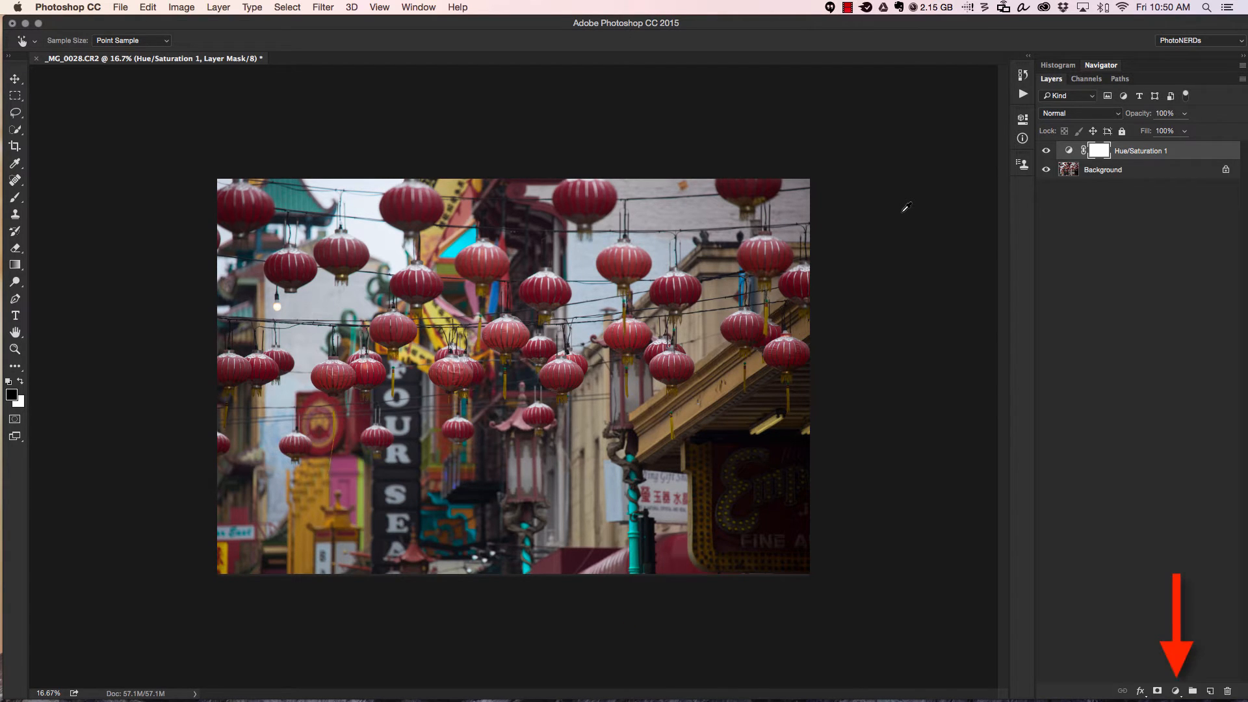
Open the fill or adjustment layer menu from the Layers panel.
{"action": "left_click", "coordinate": [1177, 691]}
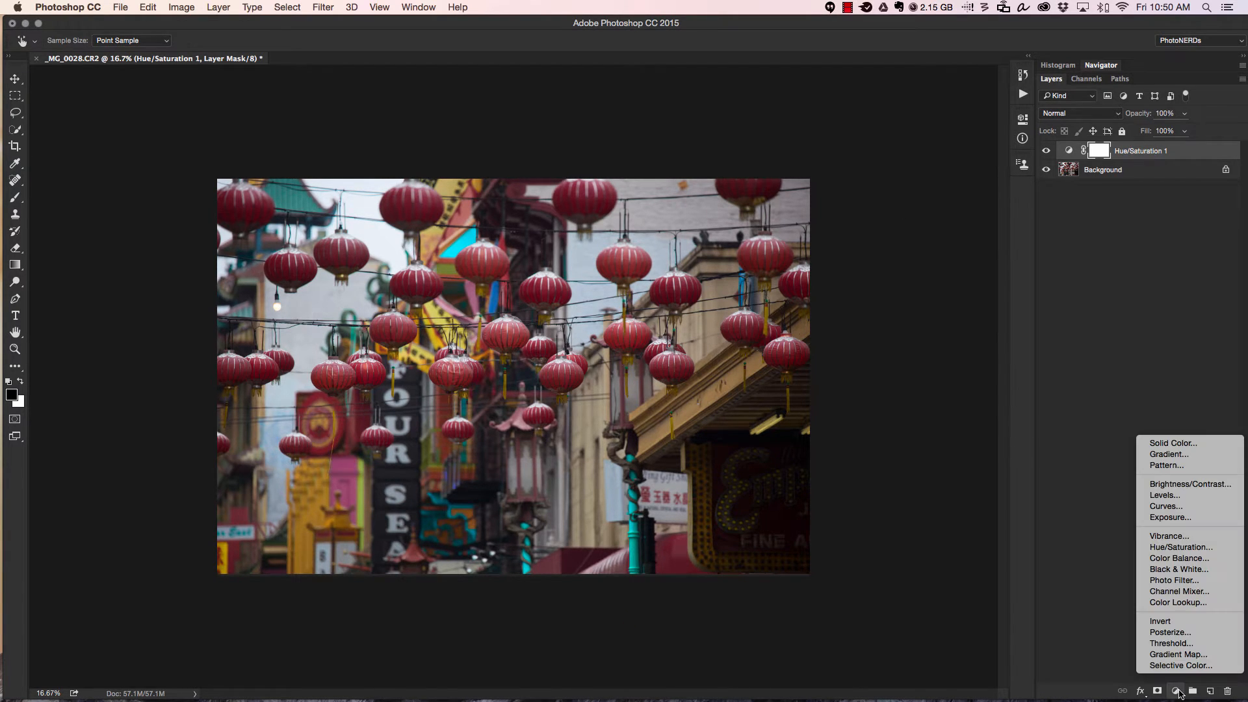
{"action": "mouse_move", "coordinate": [1167, 507]}
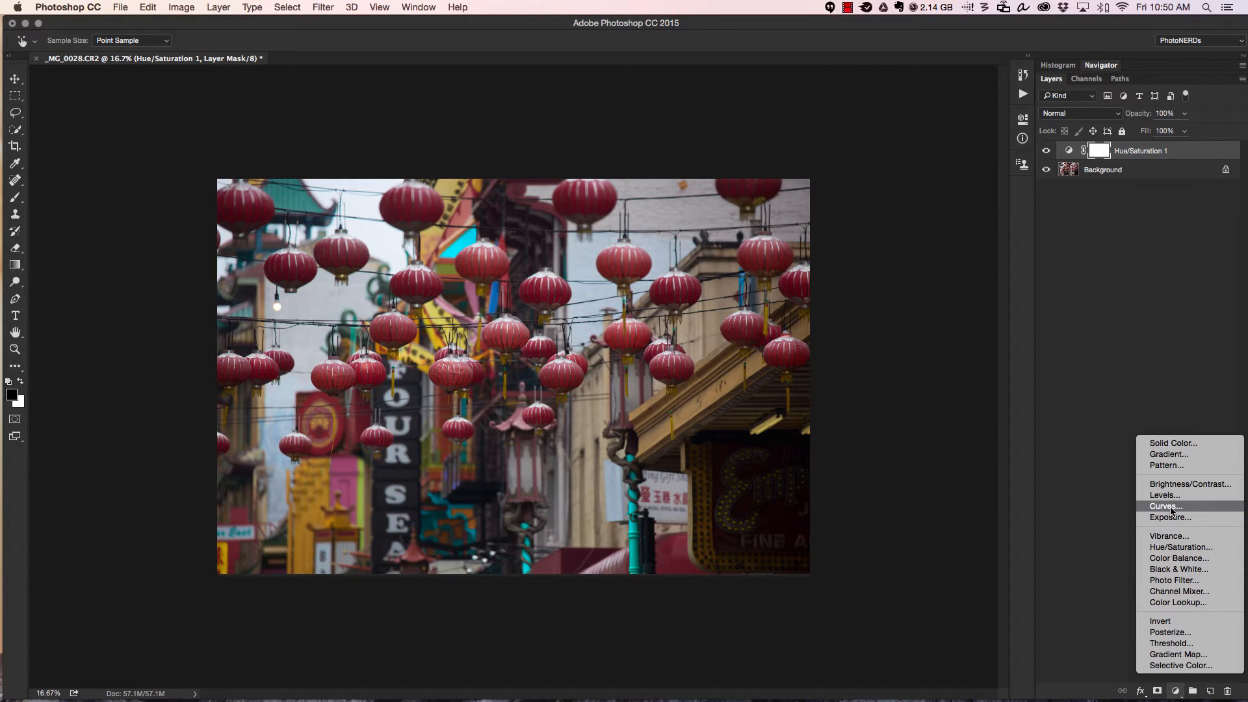
Choose Curves to add a Curves adjustment layer above Hue/Saturation.
{"action": "left_click", "coordinate": [1164, 507]}
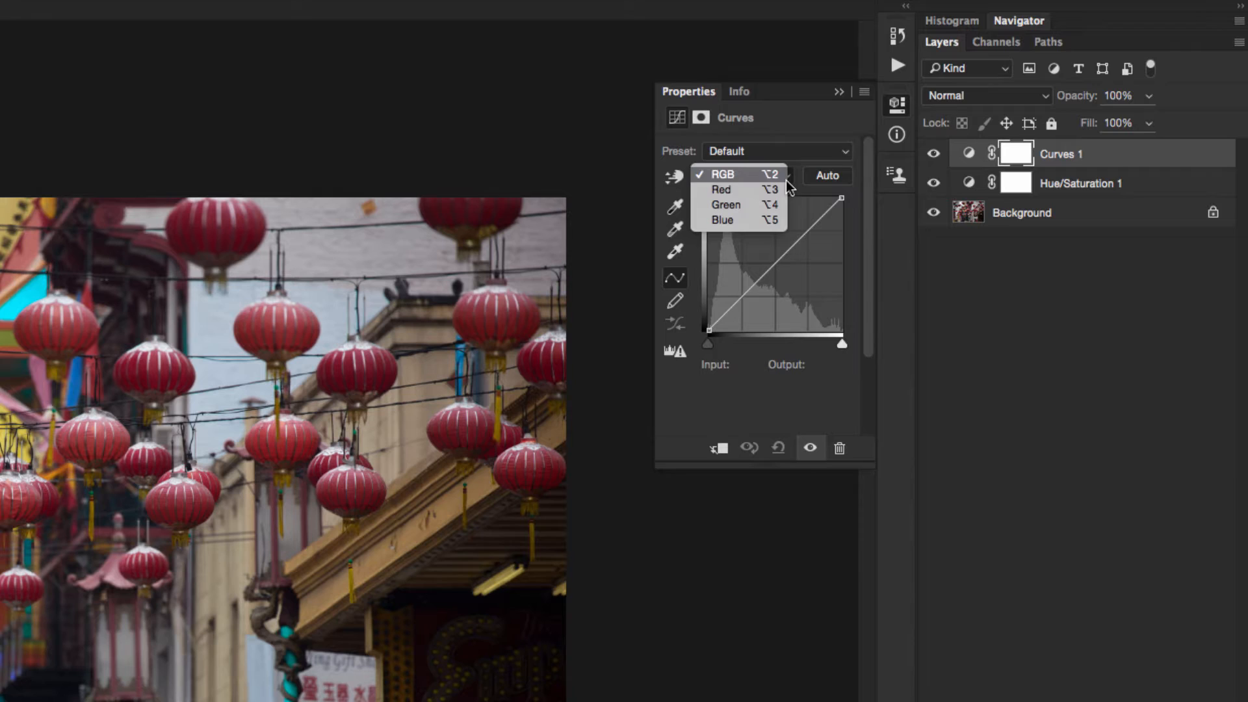
Pull the Red channel curve down to input 19, output 13.
{"action": "left_click", "coordinate": [720, 189]}
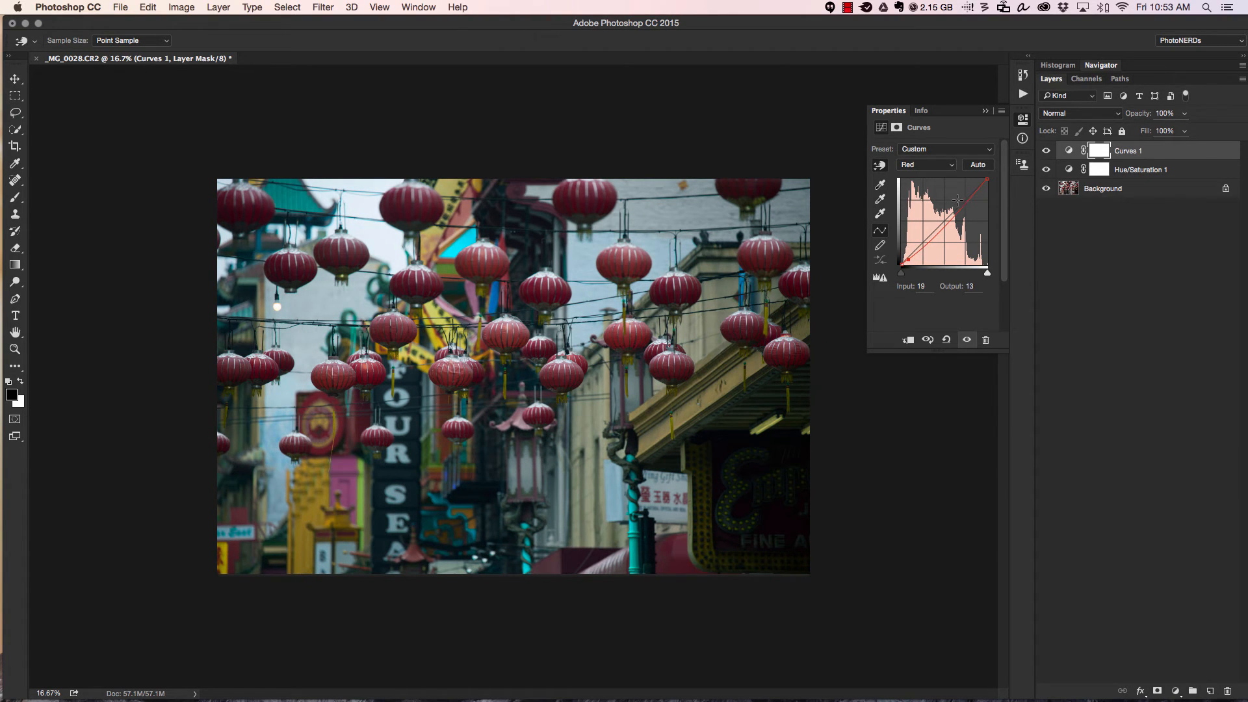
Raise the Green channel curve so input 191 maps to output 197.
{"action": "left_click", "coordinate": [926, 164]}
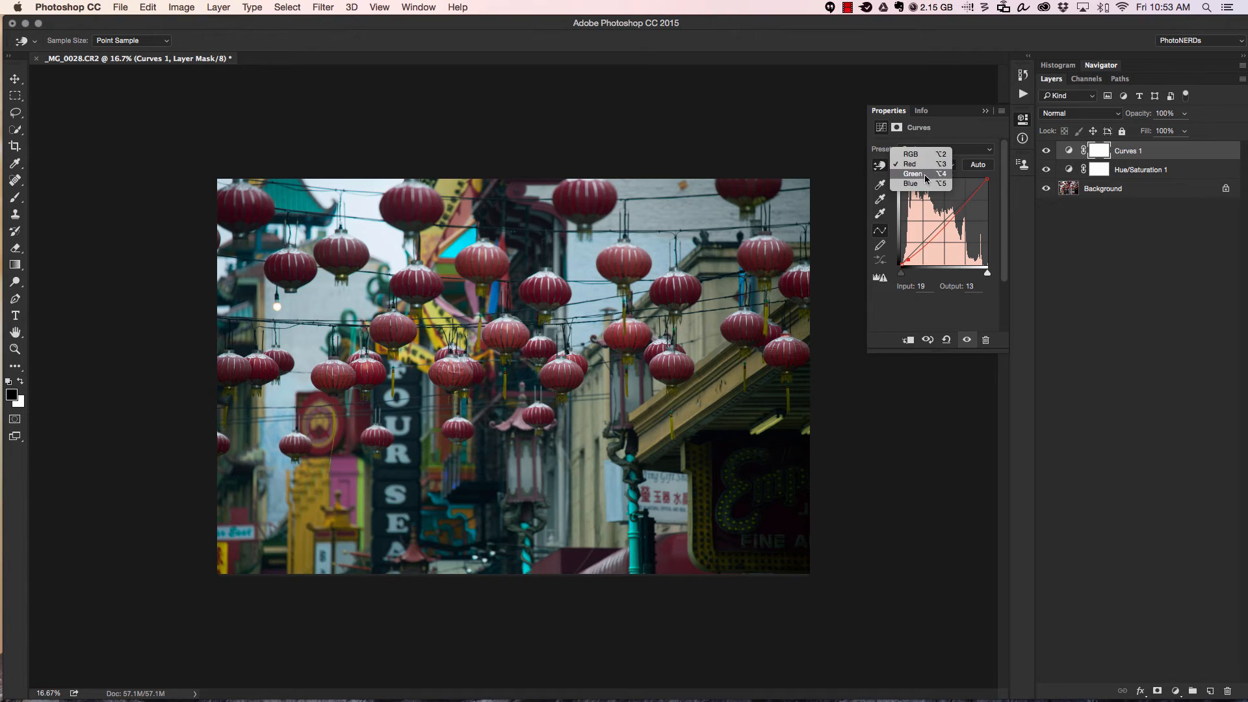
{"action": "left_click", "coordinate": [913, 173]}
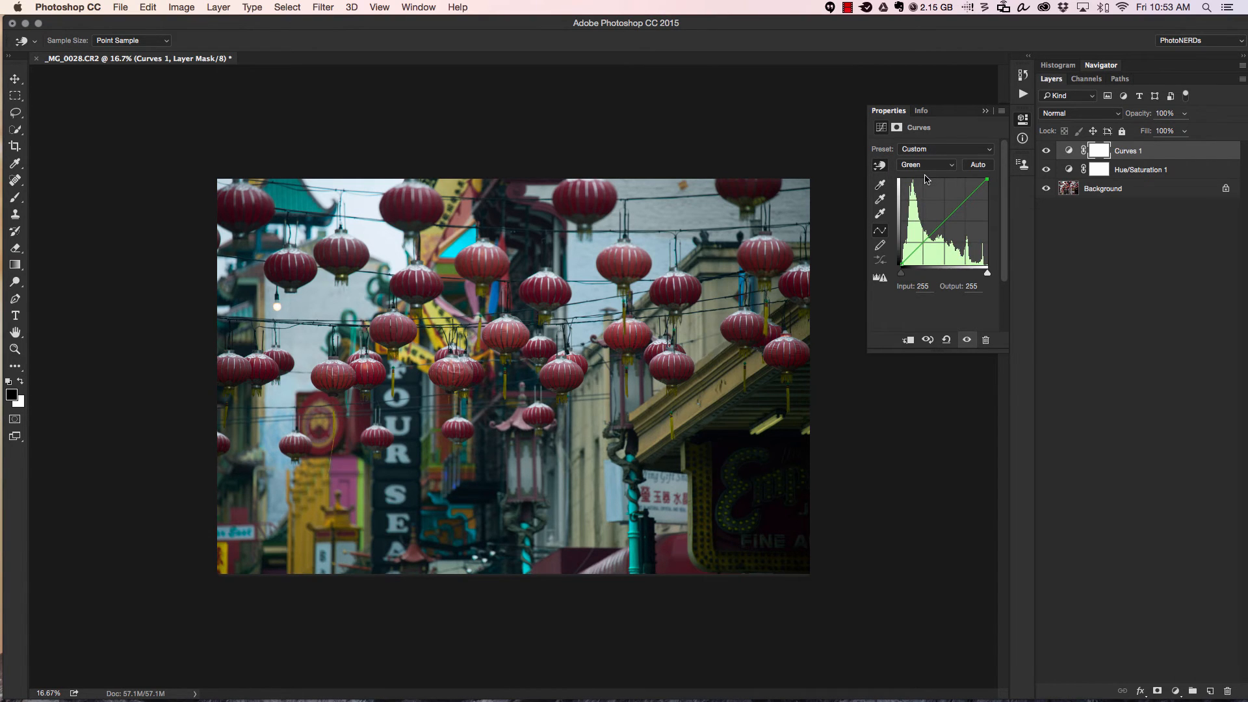
{"action": "mouse_move", "coordinate": [880, 164]}
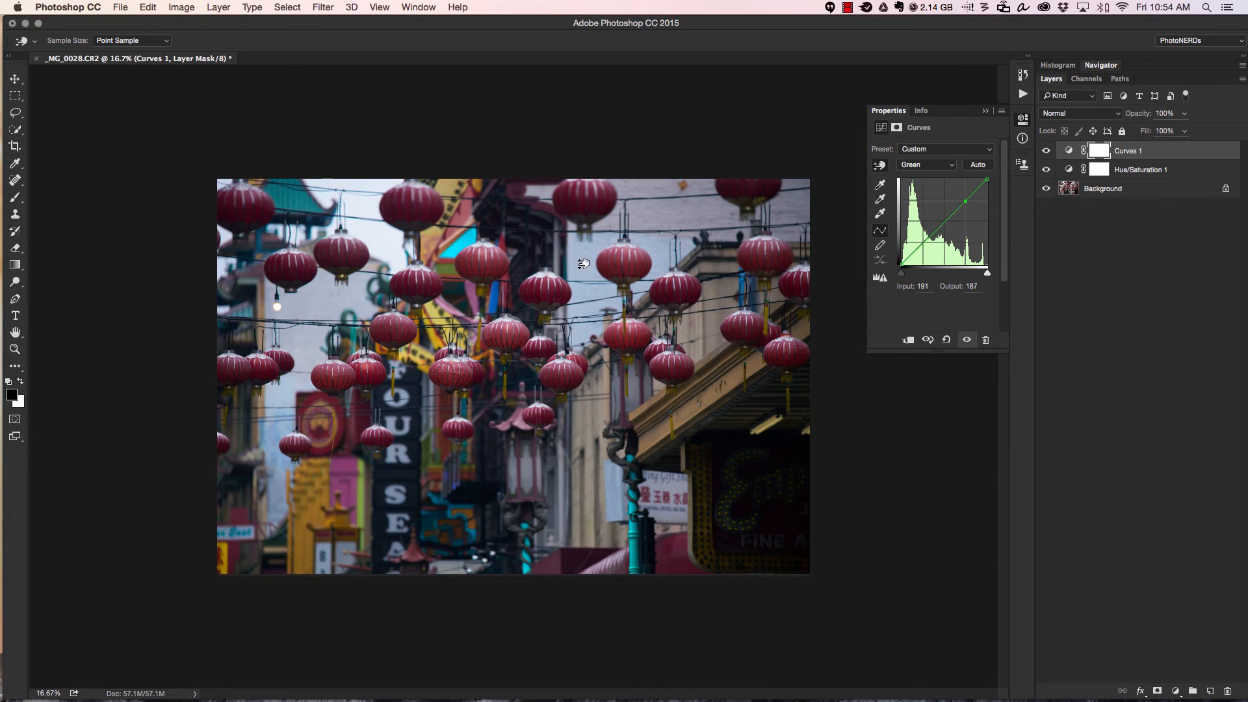
{"action": "left_click", "coordinate": [926, 164]}
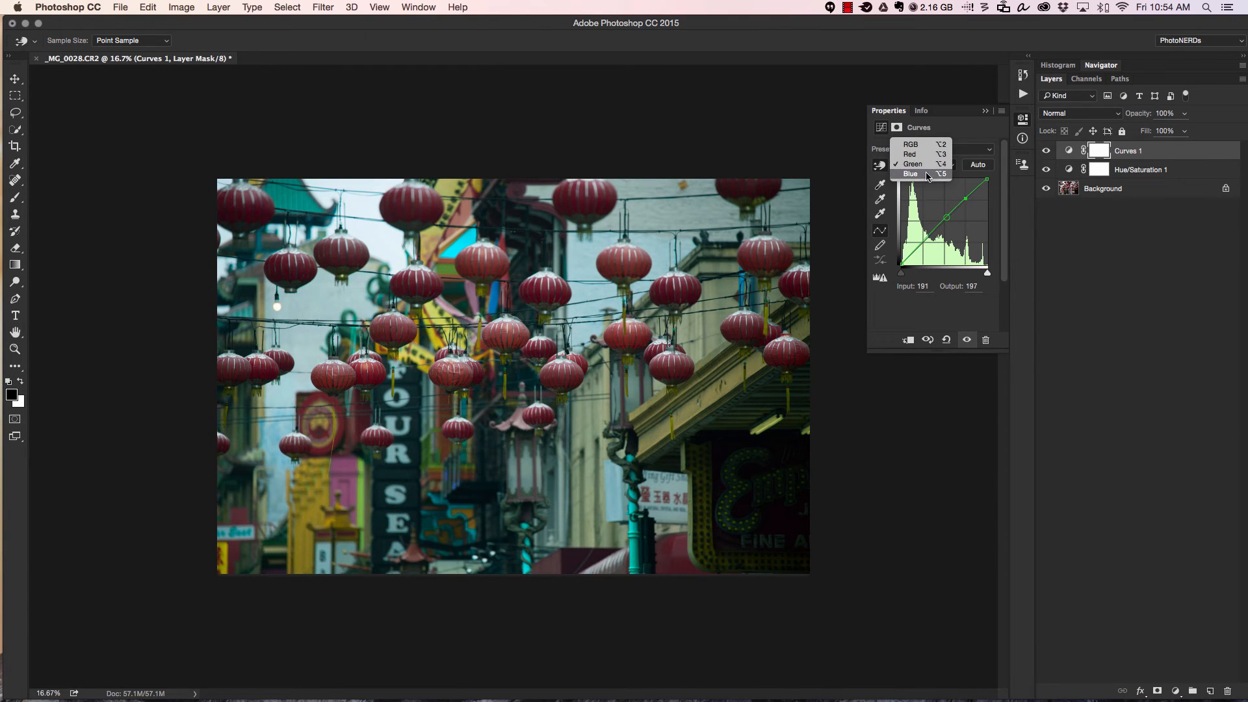
Adjust the Blue channel curve so input 218 maps to output 210.
{"action": "left_click", "coordinate": [911, 174]}
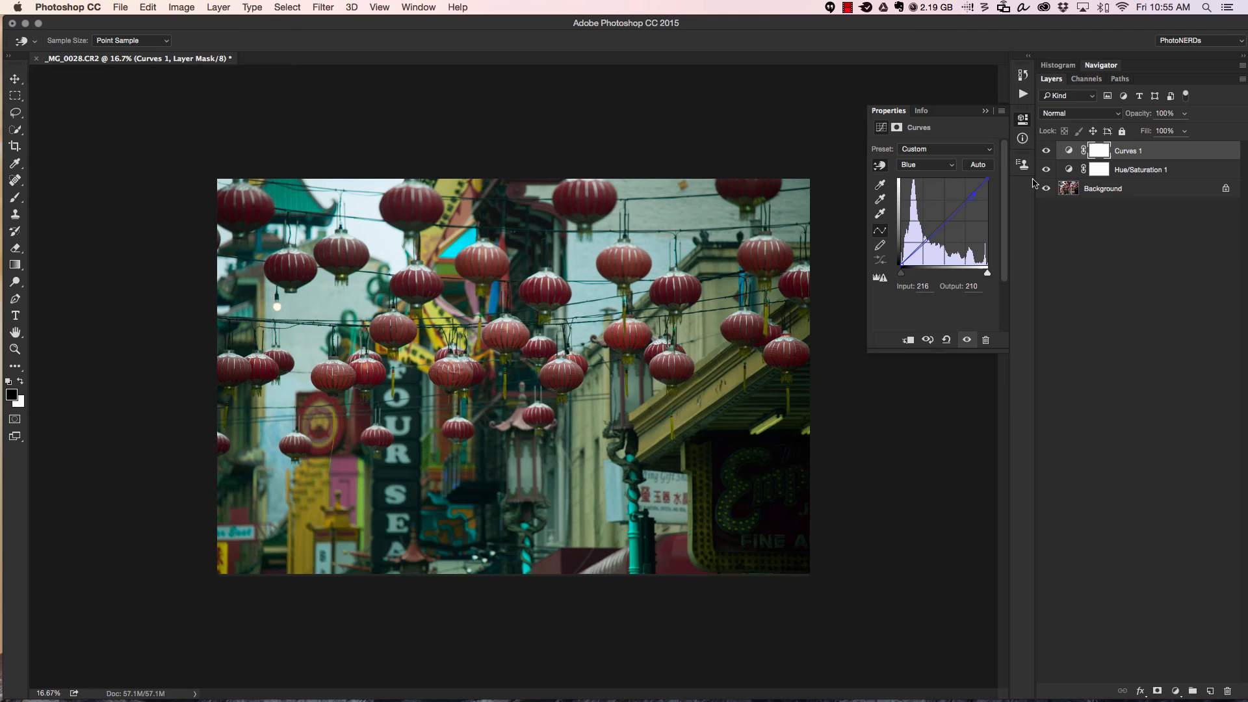
{"action": "left_click", "coordinate": [926, 164]}
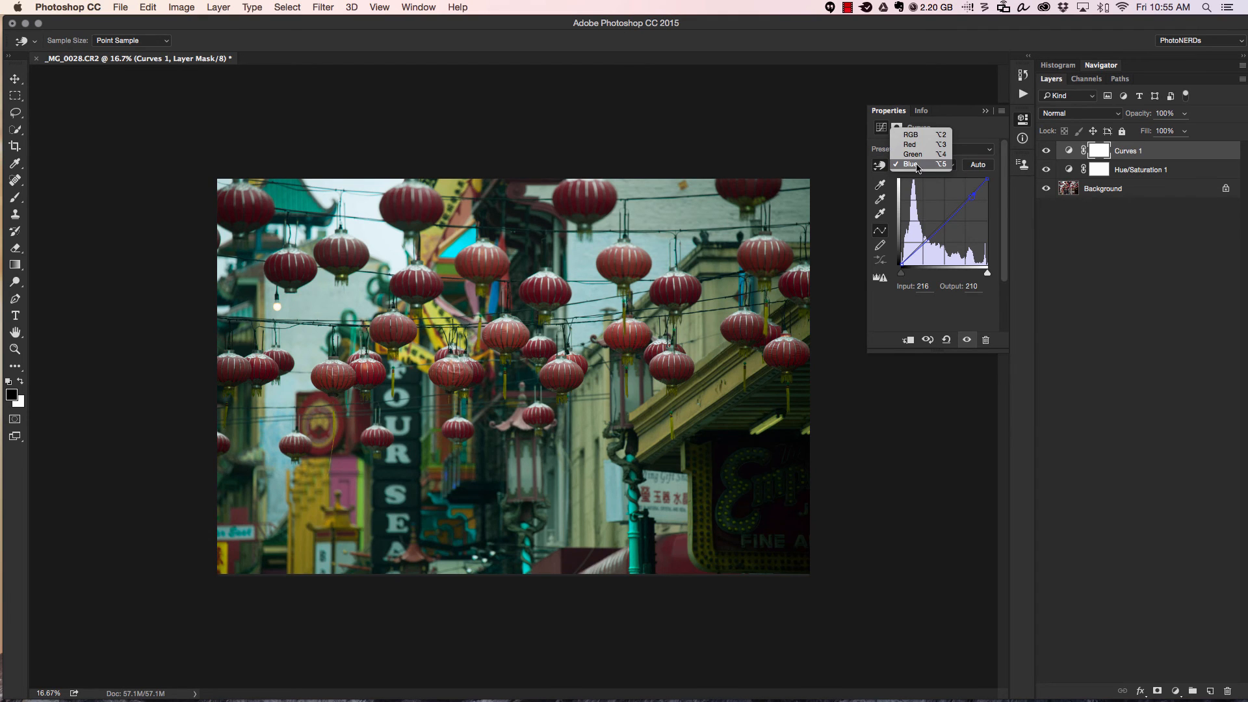
Switch back to the Green channel curve, now at input 191, output 178.
{"action": "left_click", "coordinate": [912, 154]}
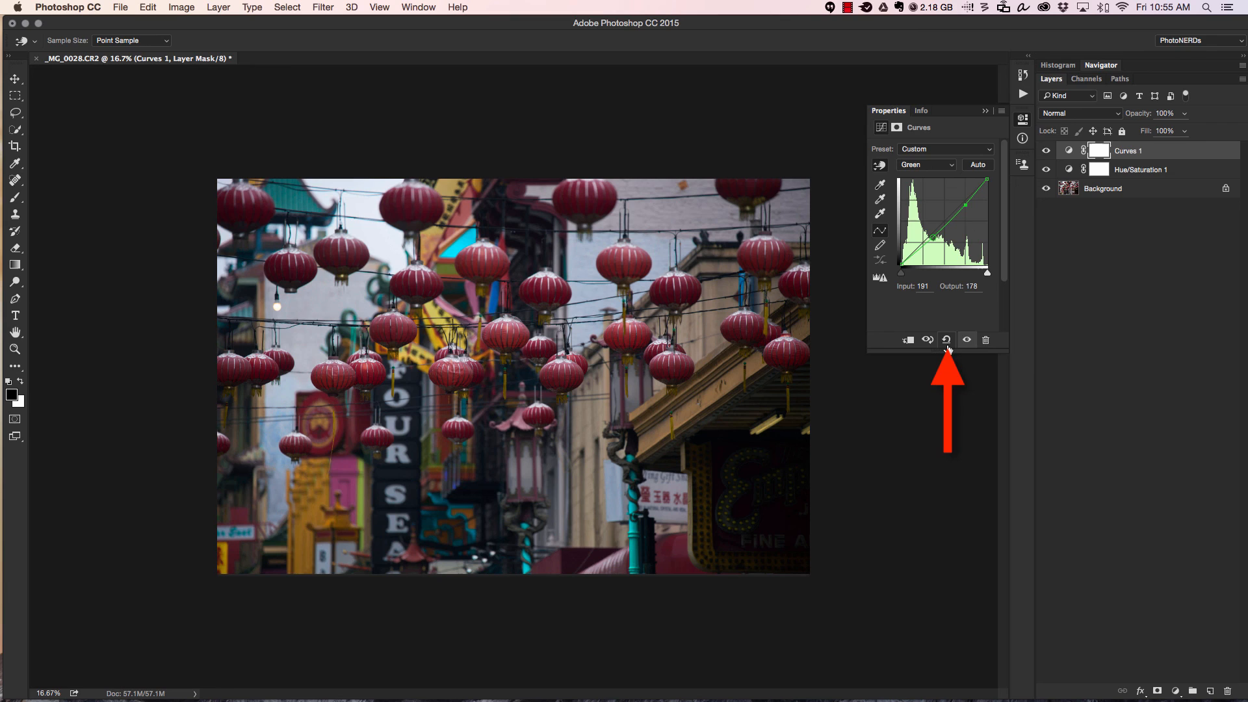
{"action": "mouse_move", "coordinate": [947, 340]}
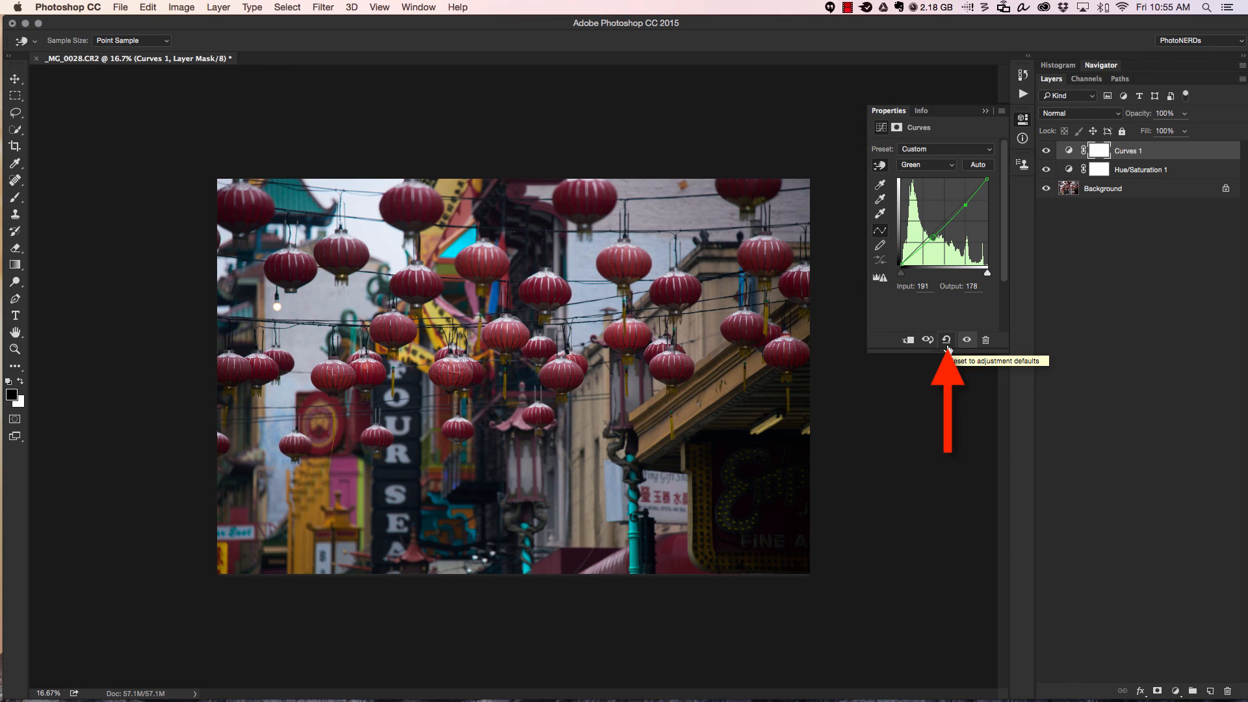